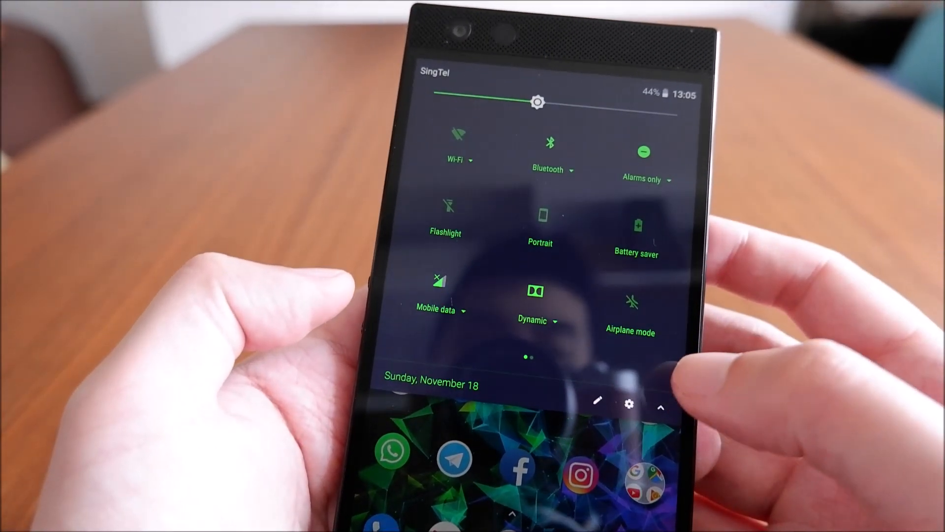
Open Android Settings from quick settings and start a settings search.
click(628, 404)
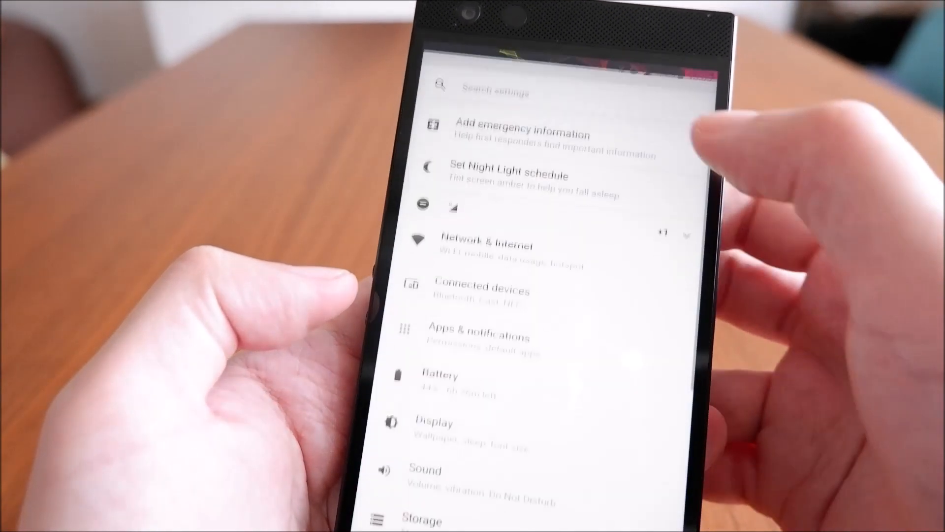
click(500, 91)
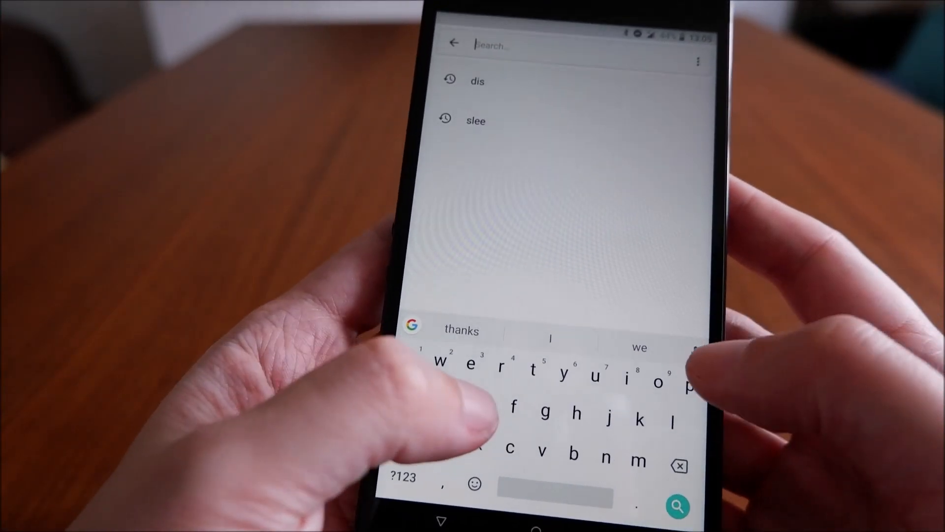
Rerun the recent search 'dis' and open the Display page showing 90Hz.
click(476, 81)
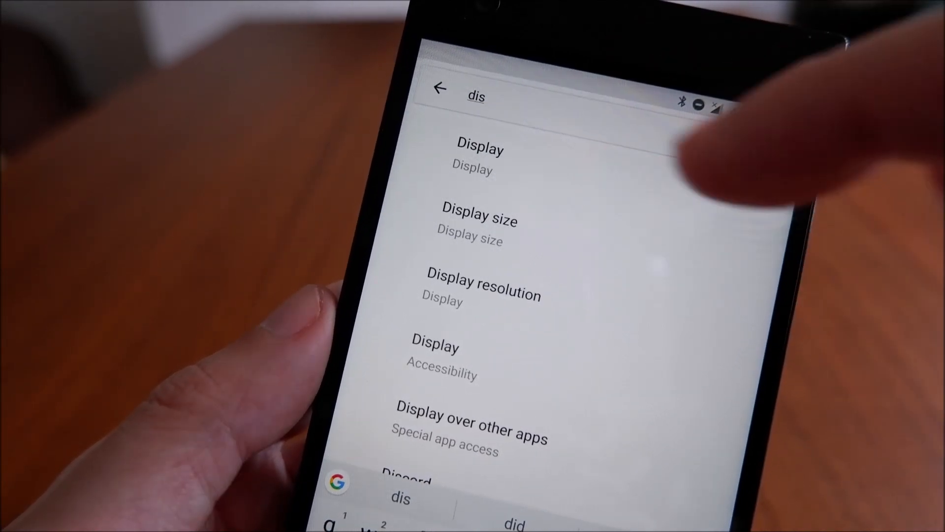
click(479, 150)
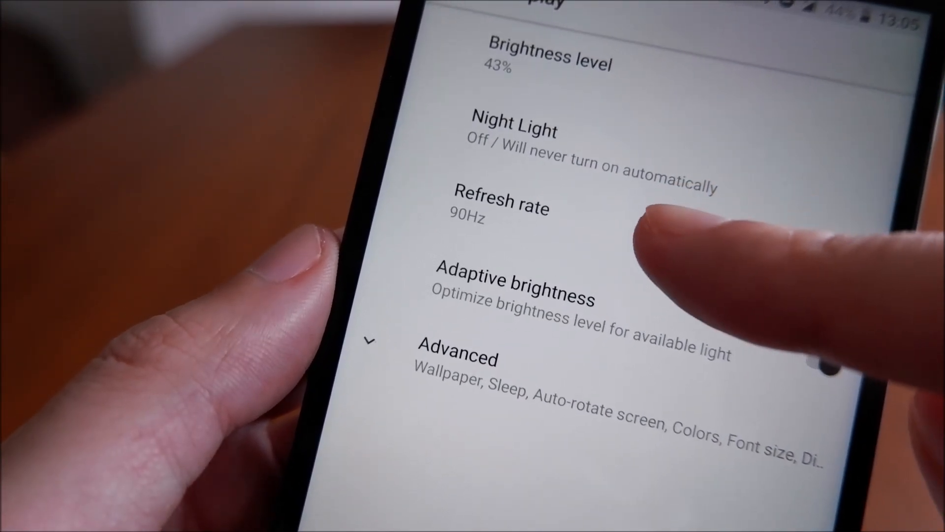
Change the Refresh rate setting from 90Hz to 120Hz.
click(502, 208)
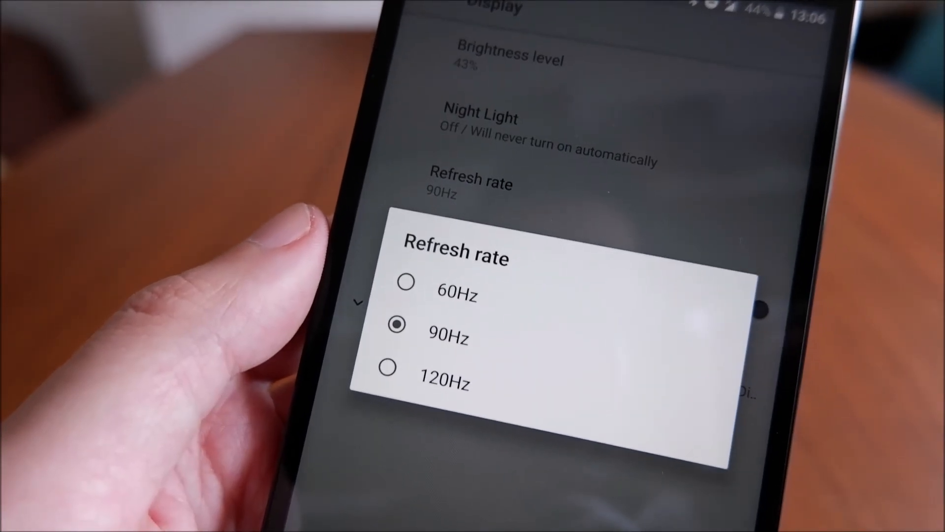
click(389, 384)
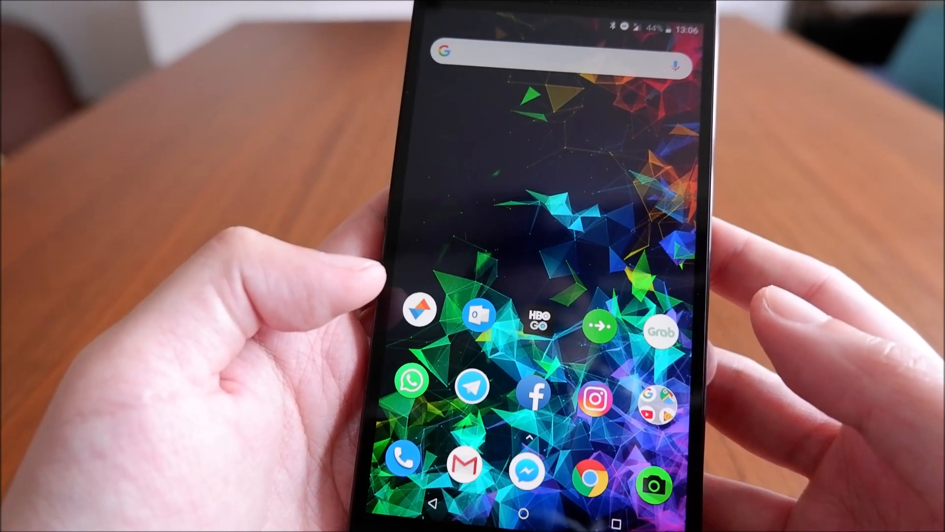
Launch Google Photos from the home screen app folder to show the photo grid.
click(419, 309)
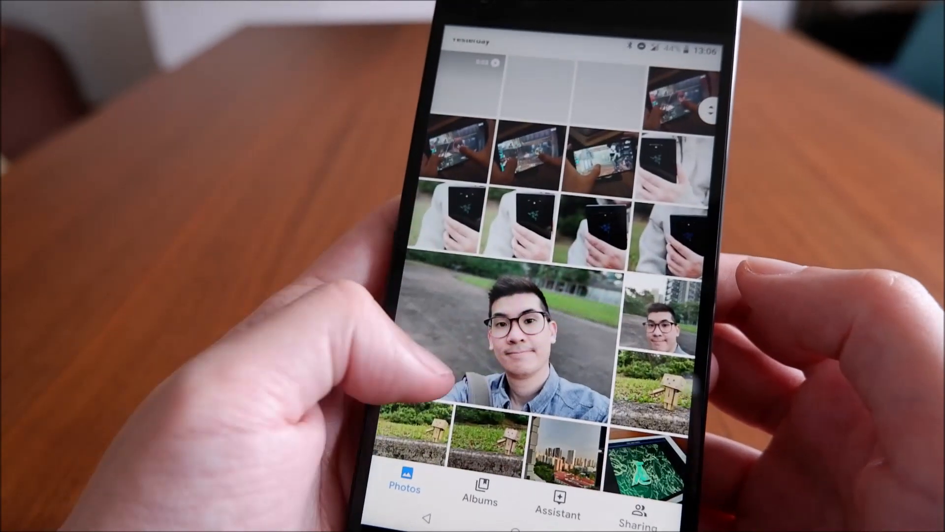
scroll(down, 3)
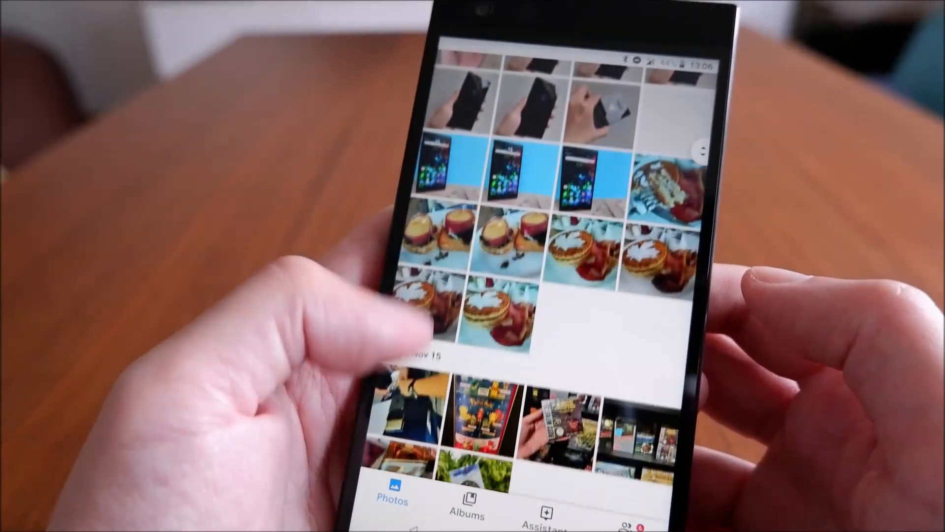
scroll(down, 3)
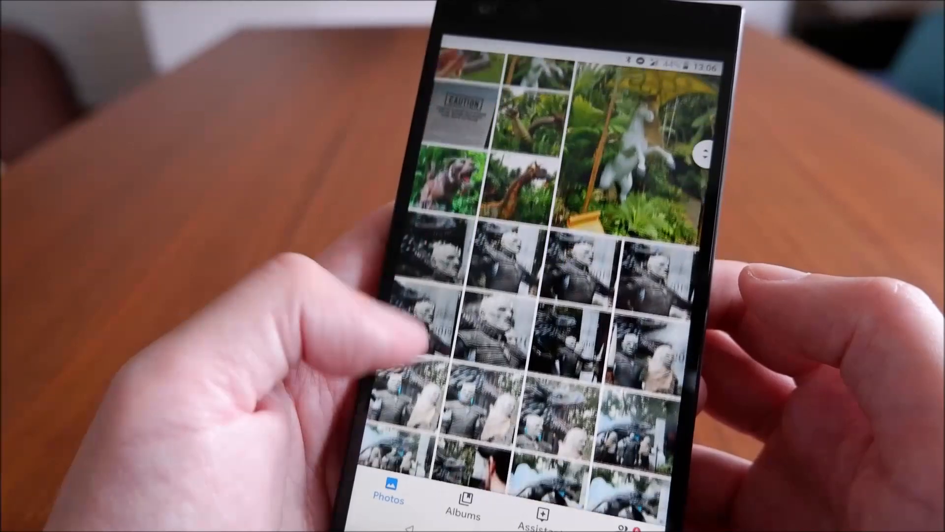
scroll(down, 3)
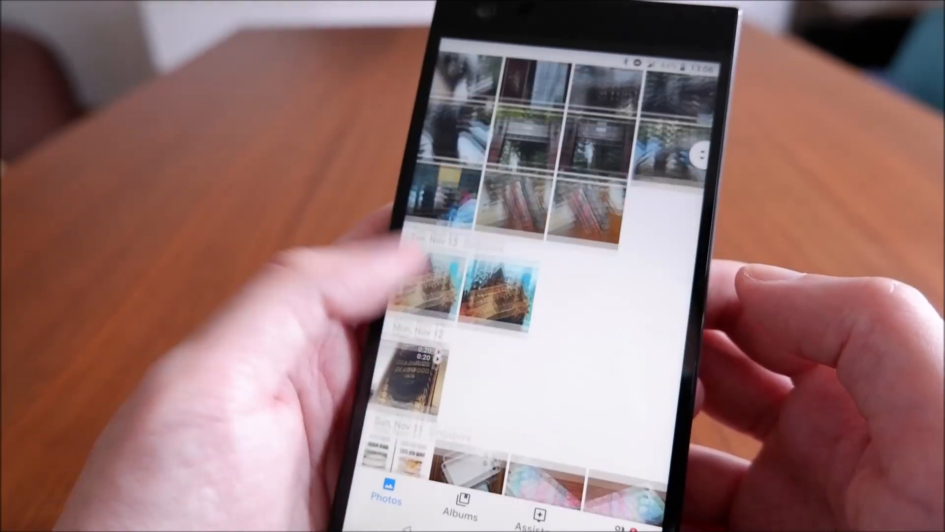